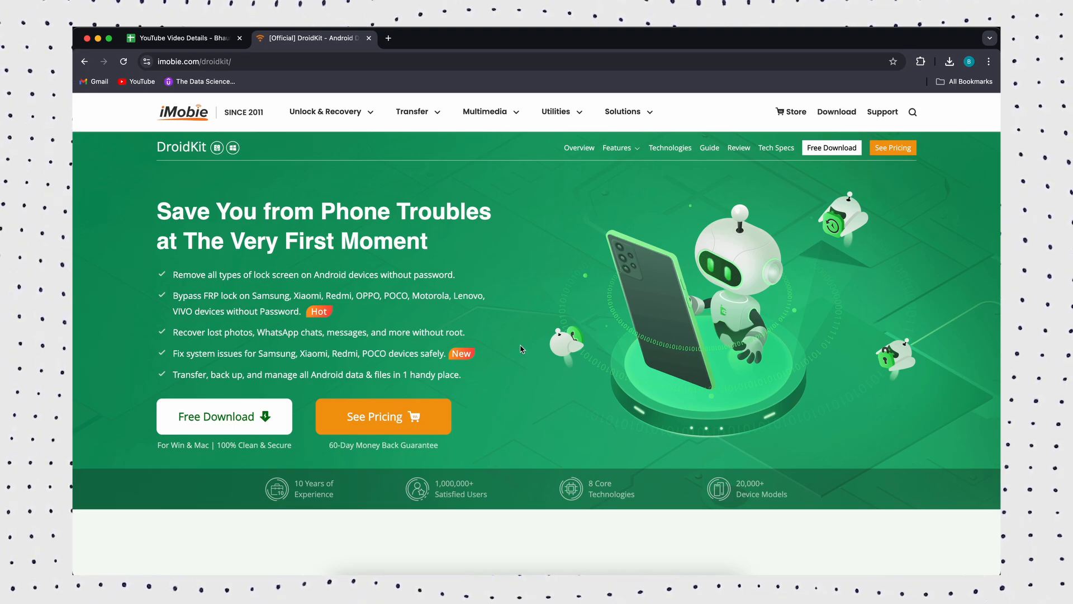
Scroll the imobie.com DroidKit page down to the grid of its eight tools
{"action": "scroll", "scroll_direction": "down", "scroll_amount": 3}
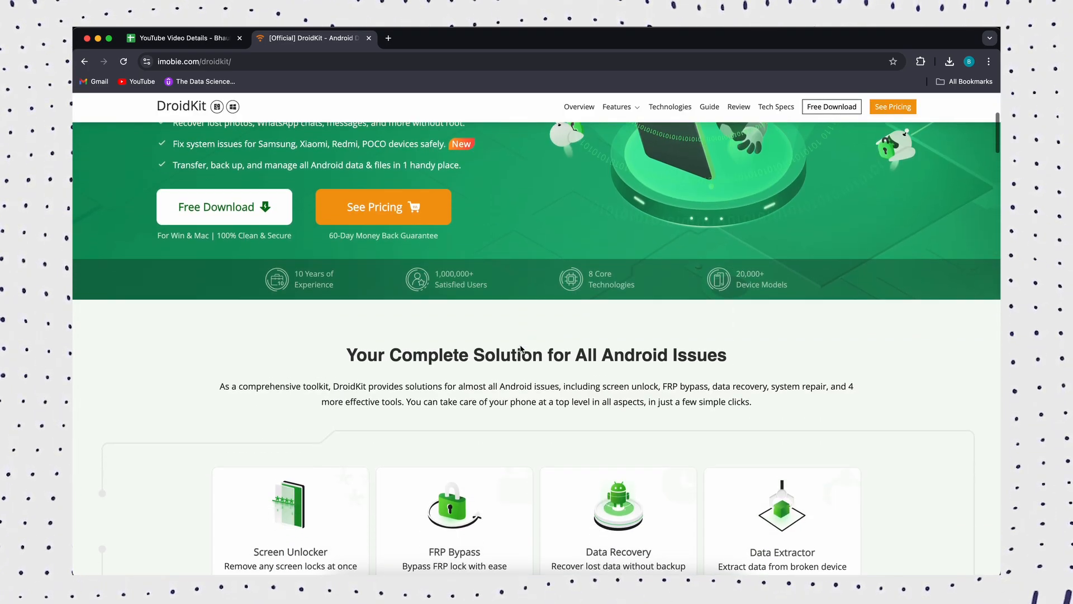
{"action": "scroll", "scroll_direction": "down", "scroll_amount": 3}
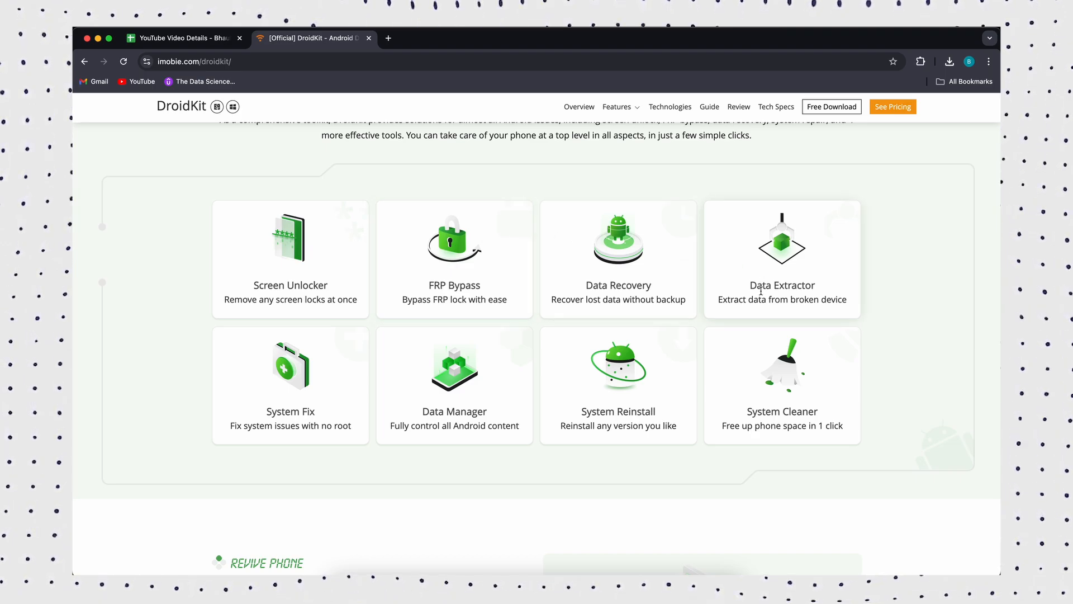
{"action": "scroll", "scroll_direction": "down", "scroll_amount": 3}
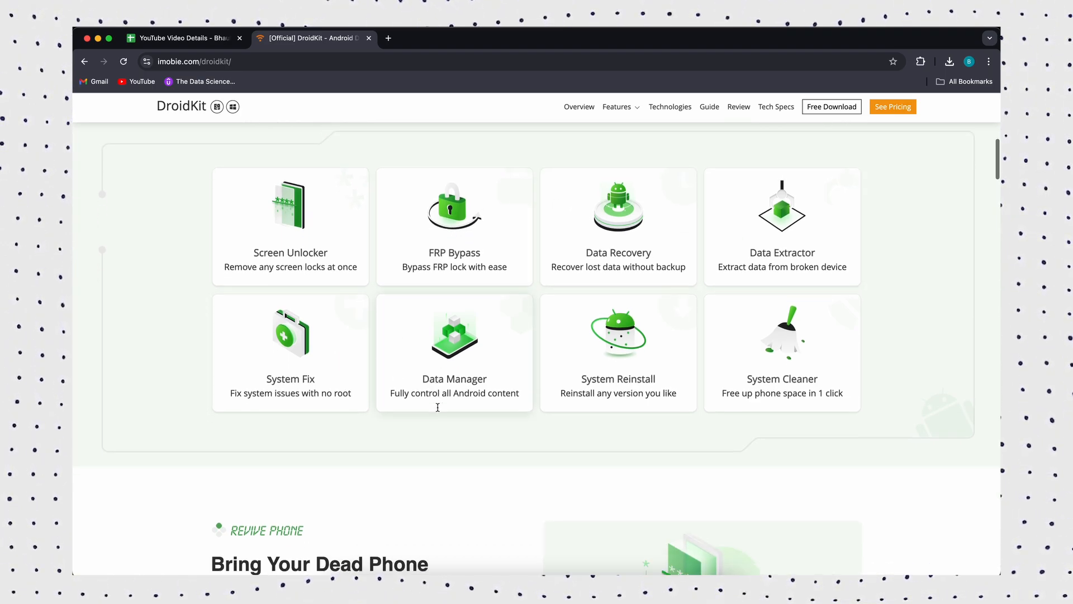
{"action": "scroll", "scroll_direction": "down", "scroll_amount": 3}
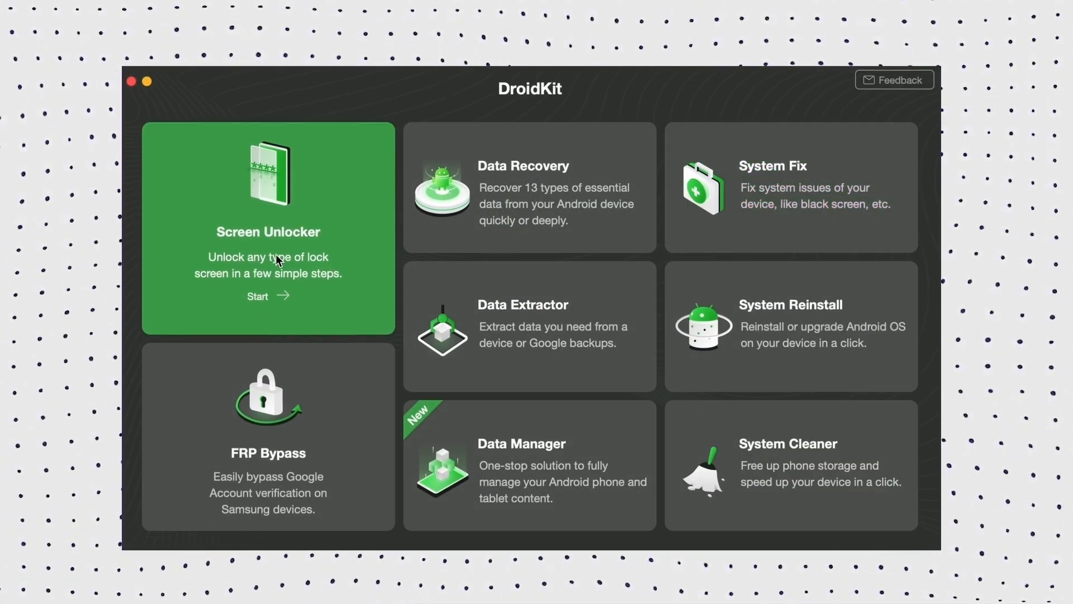
{"action": "mouse_move", "coordinate": [280, 302]}
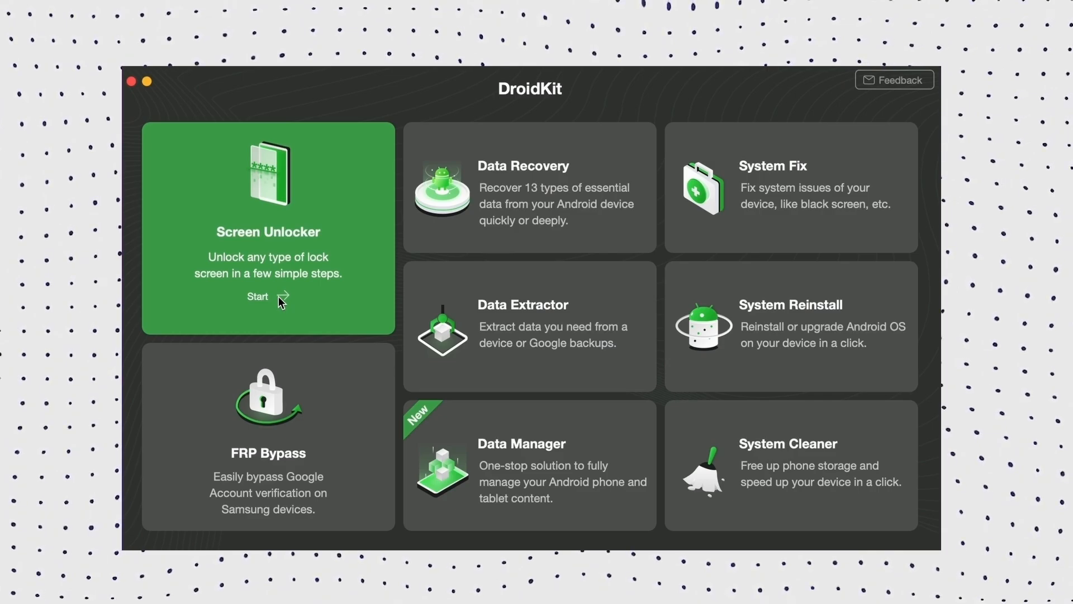
Start Screen Unlocker and confirm the phone is connected by USB so its configuration file is prepared
{"action": "left_click", "coordinate": [259, 298]}
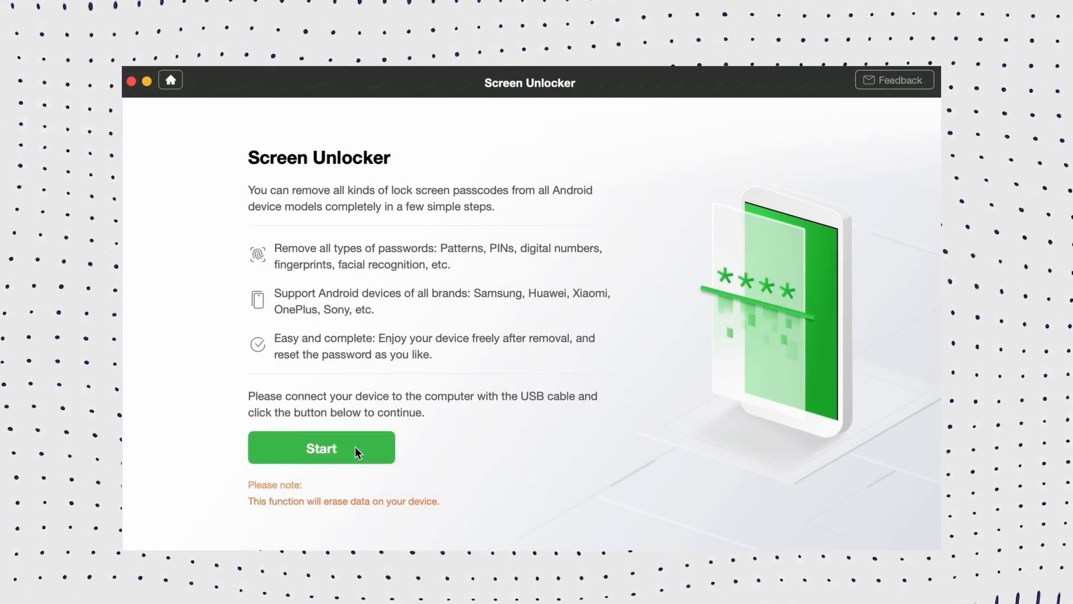
{"action": "left_click", "coordinate": [321, 447]}
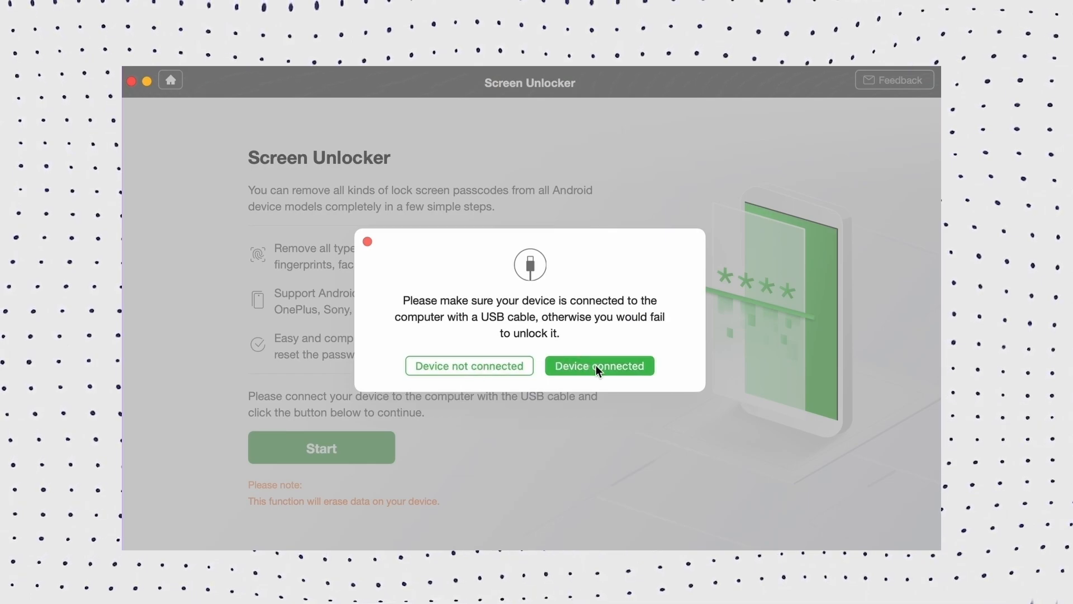
{"action": "left_click", "coordinate": [599, 365]}
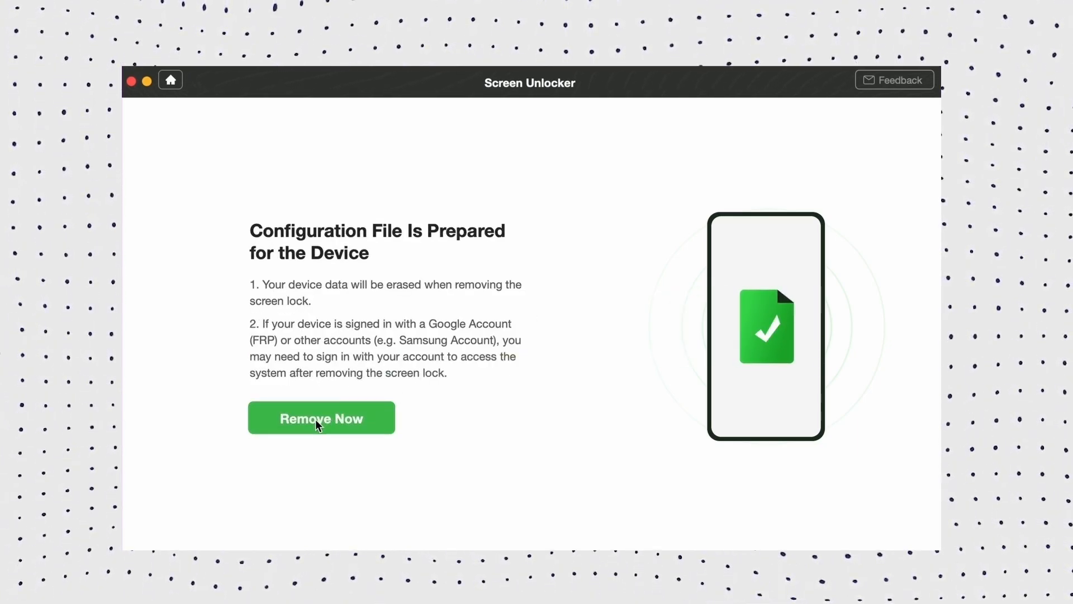
Remove the screen lock now, page through the Xiaomi recovery-mode wipe steps and finish the removal
{"action": "left_click", "coordinate": [320, 418]}
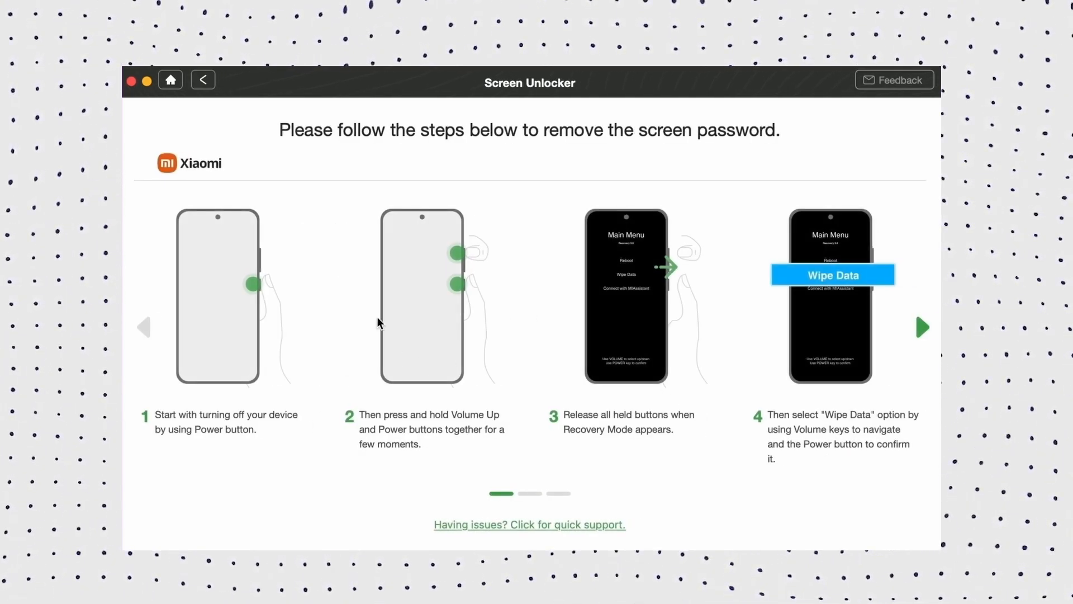
{"action": "mouse_move", "coordinate": [838, 342]}
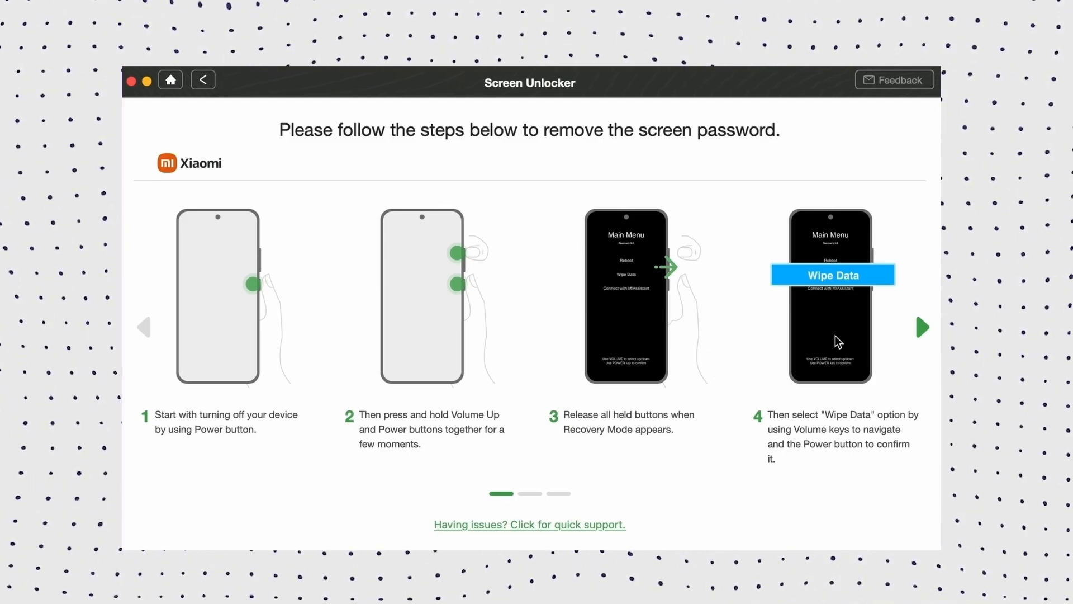
{"action": "left_click", "coordinate": [922, 326]}
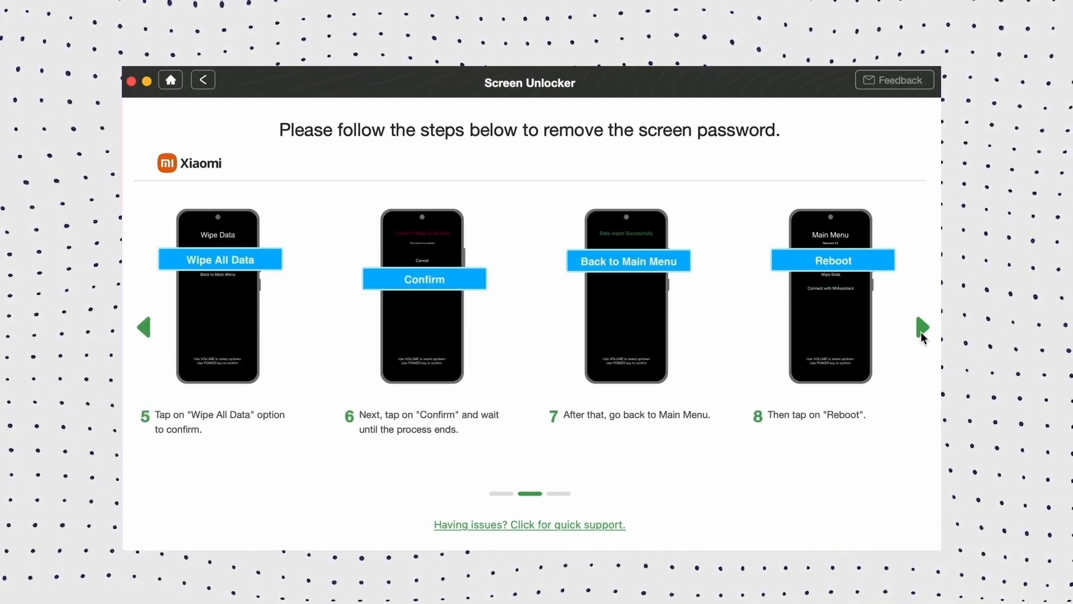
{"action": "left_click", "coordinate": [922, 327]}
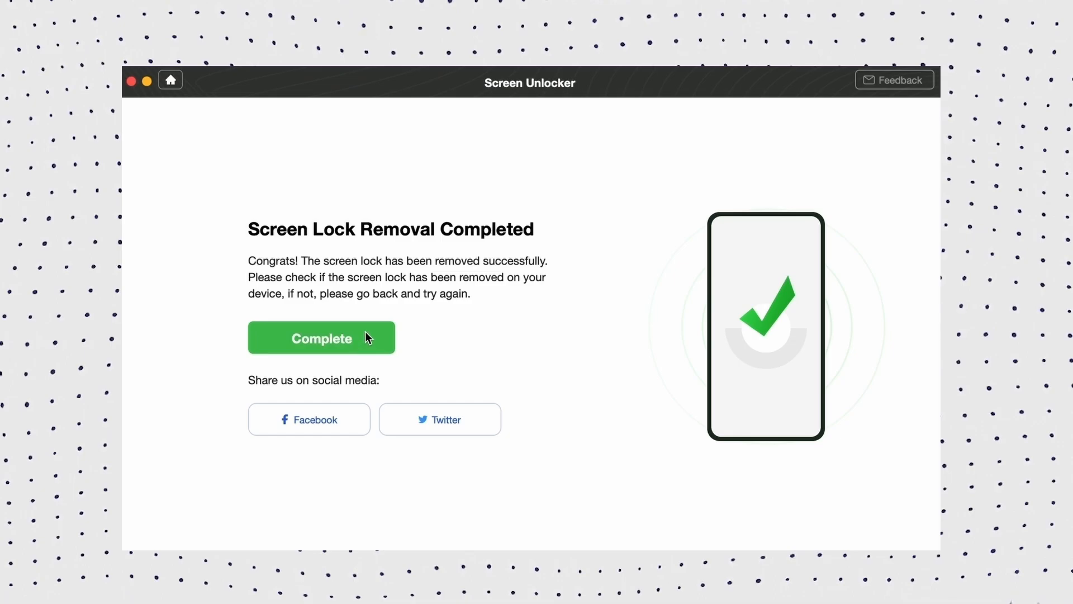
{"action": "left_click", "coordinate": [321, 337]}
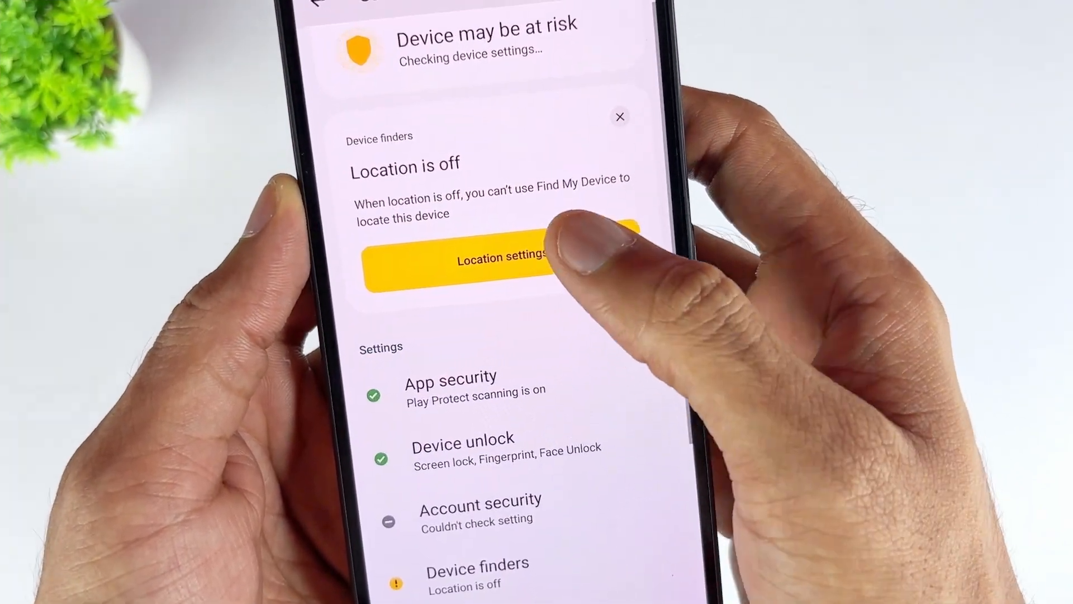
Switch on Use location from the Device finders card's location settings
{"action": "left_click", "coordinate": [479, 266]}
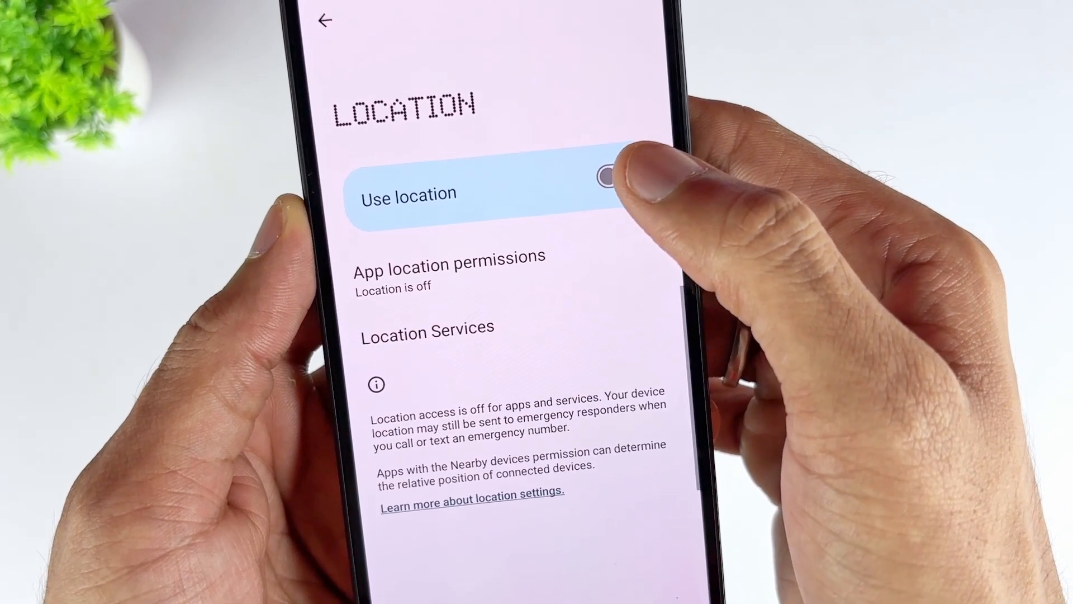
{"action": "left_click", "coordinate": [621, 176]}
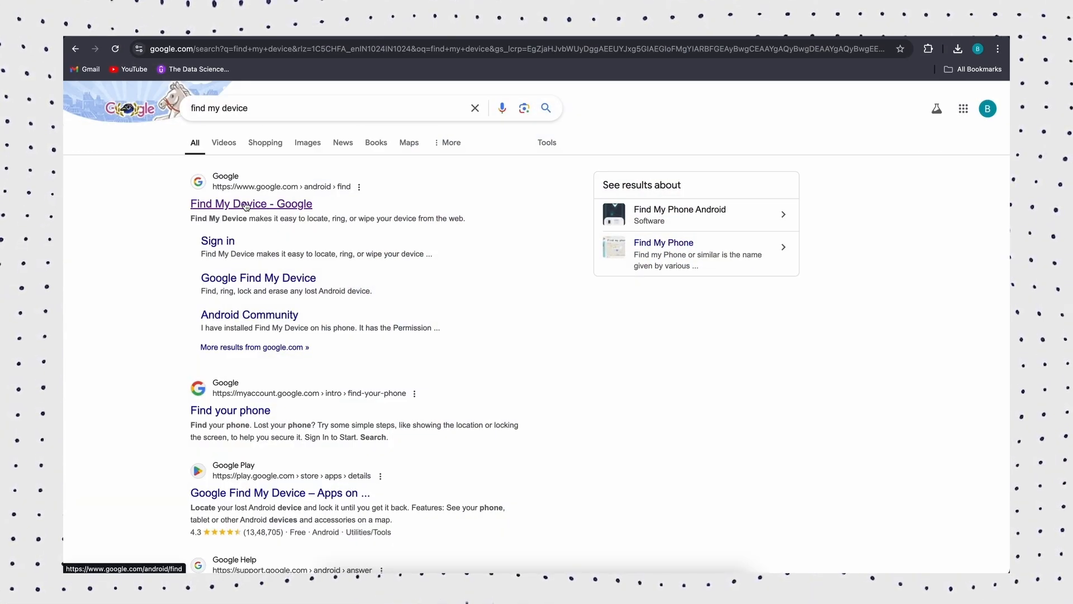
Begin a factory reset of the Xiaomi Redmi 5 from Google's Find My Device page
{"action": "left_click", "coordinate": [251, 204]}
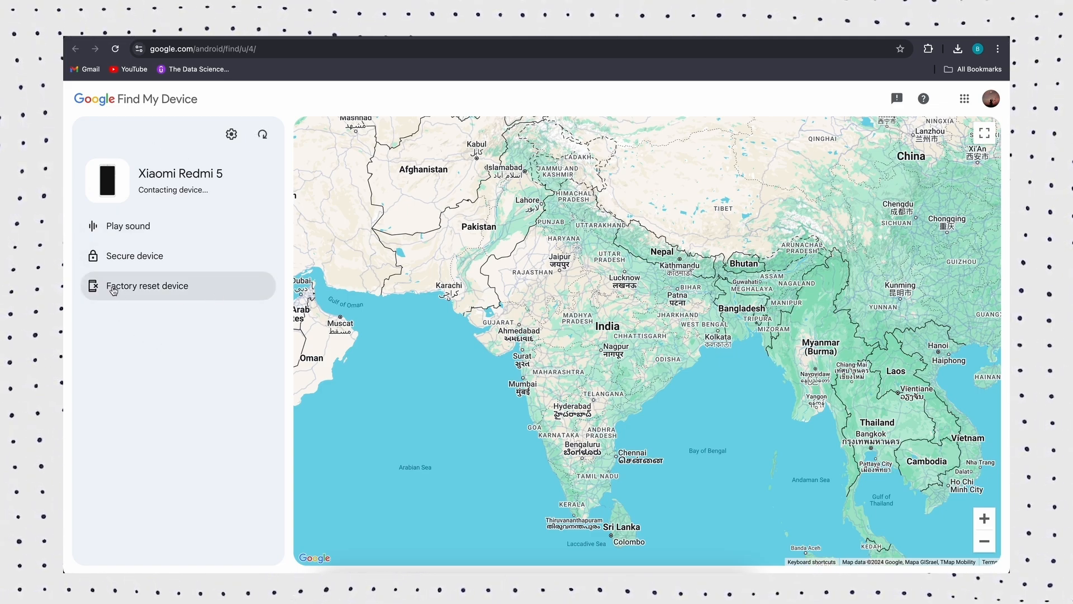
{"action": "left_click", "coordinate": [147, 285]}
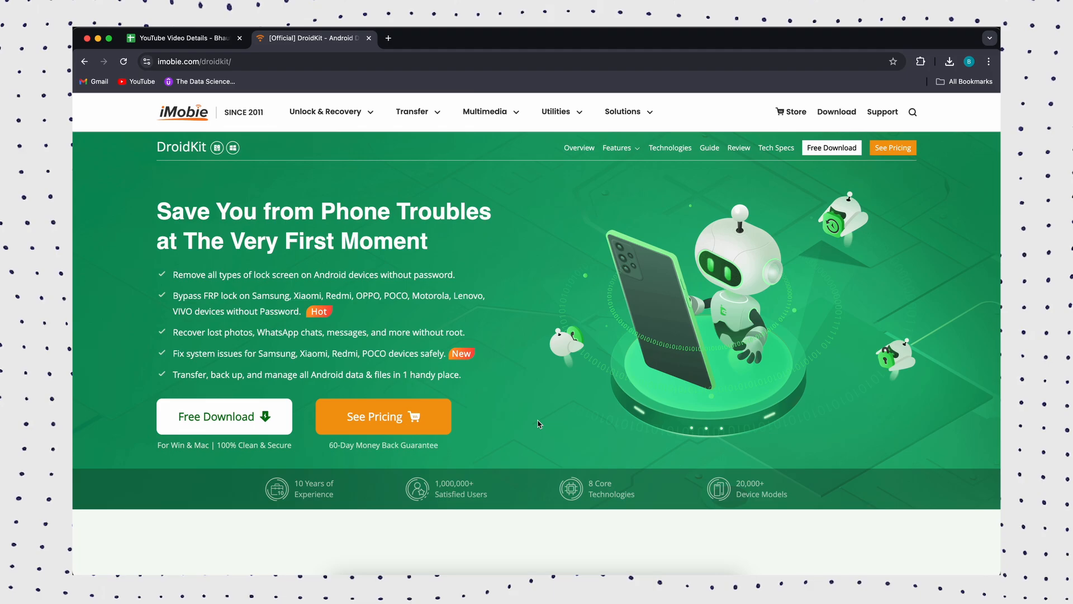
{"action": "mouse_move", "coordinate": [470, 325]}
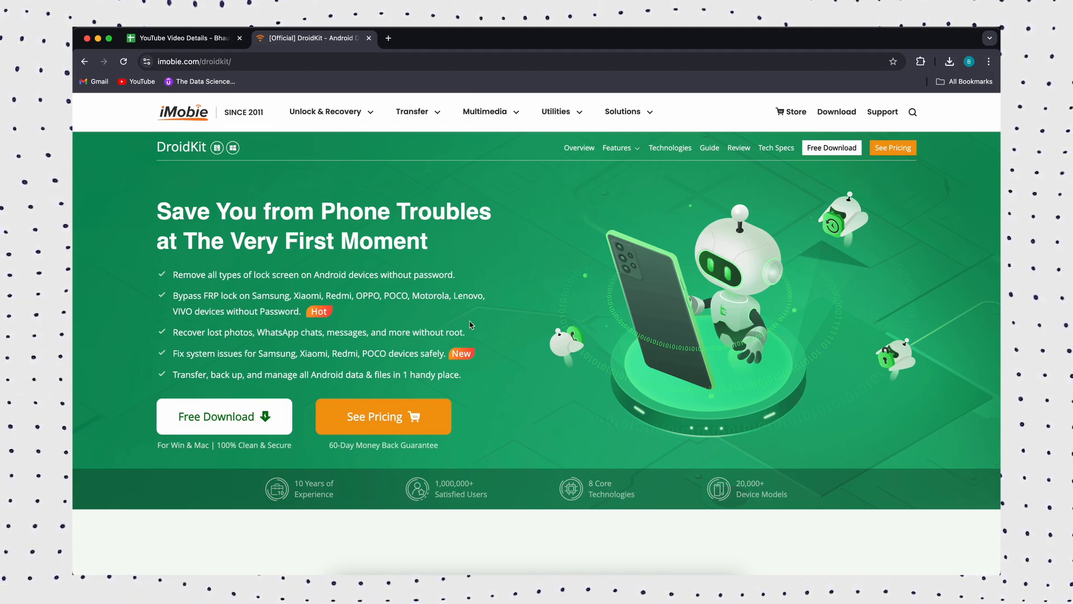
{"action": "mouse_move", "coordinate": [520, 349]}
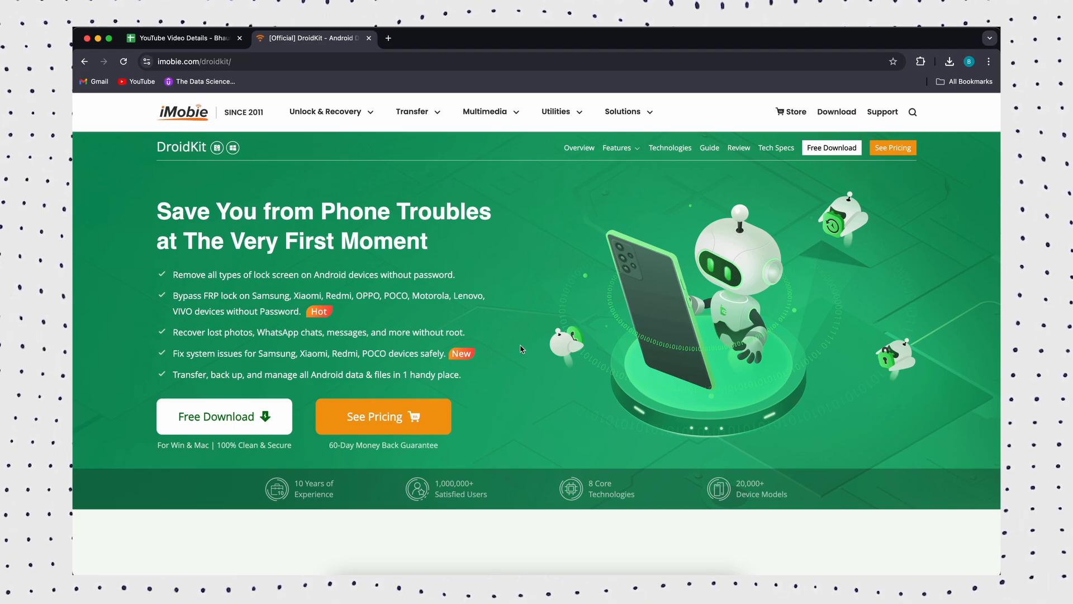
Scroll past the hero banner to the 'Your Complete Solution for All Android Issues' tool cards
{"action": "scroll", "scroll_direction": "down", "scroll_amount": 3}
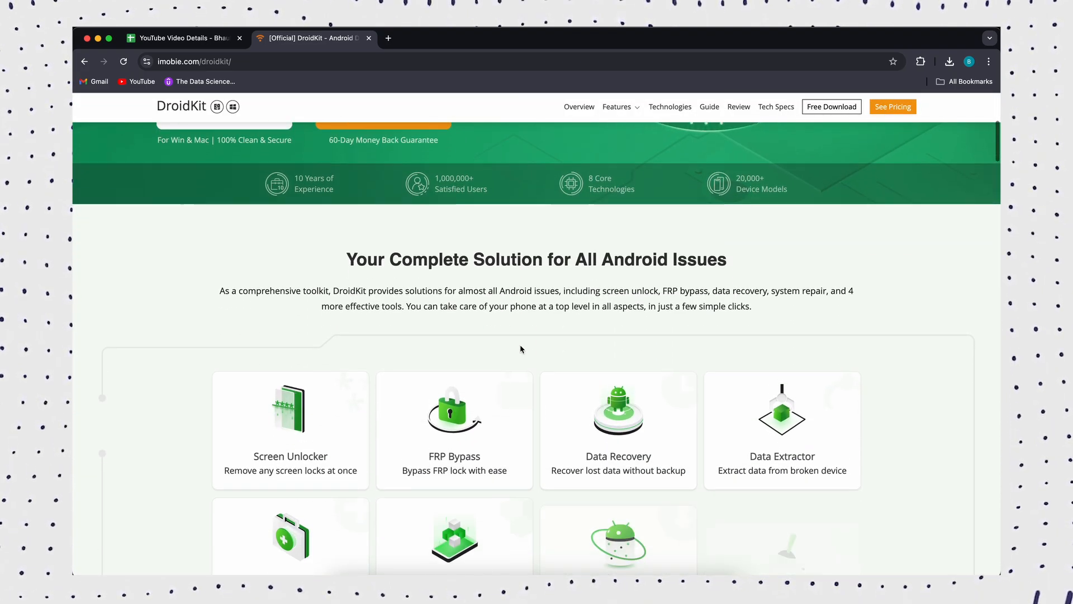
{"action": "scroll", "scroll_direction": "down", "scroll_amount": 3}
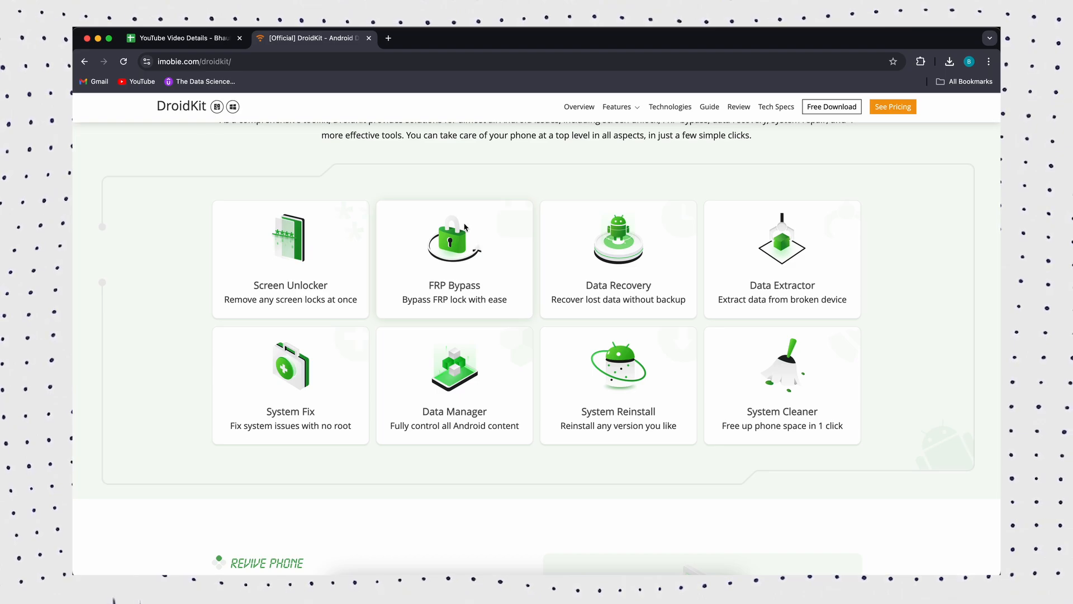
{"action": "mouse_move", "coordinate": [442, 242]}
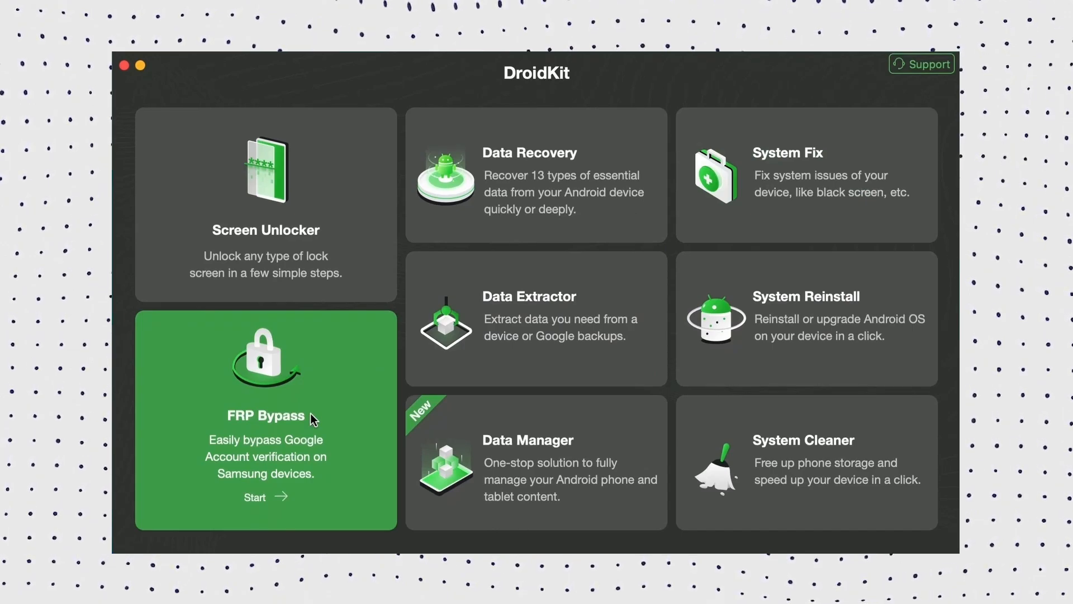
Start FRP Bypass, dismiss the device-disconnected alert and retry until the configuration file is prepared
{"action": "left_click", "coordinate": [266, 417]}
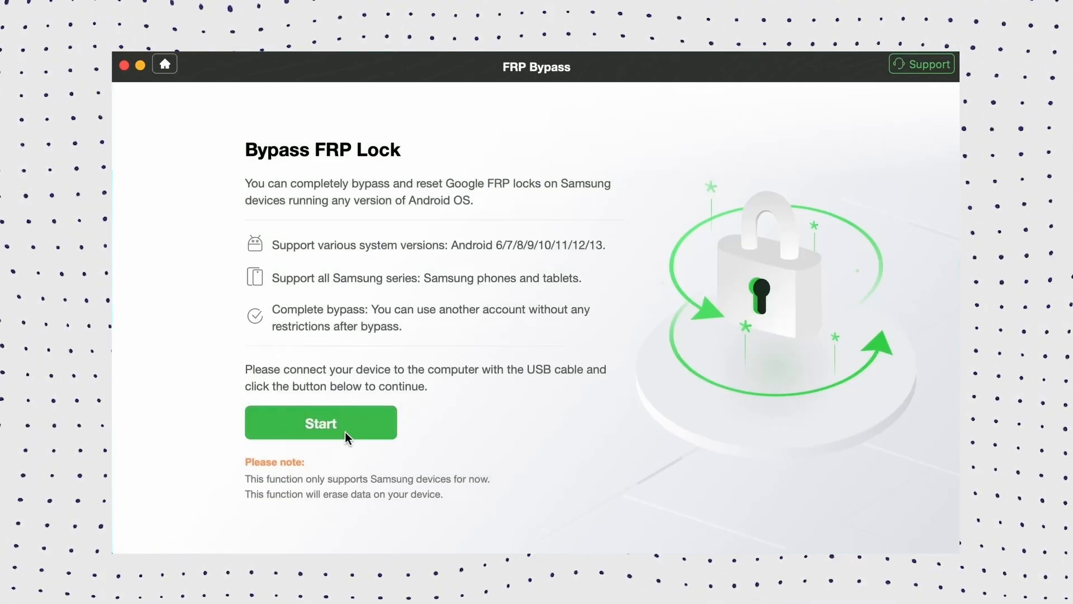
{"action": "left_click", "coordinate": [320, 422]}
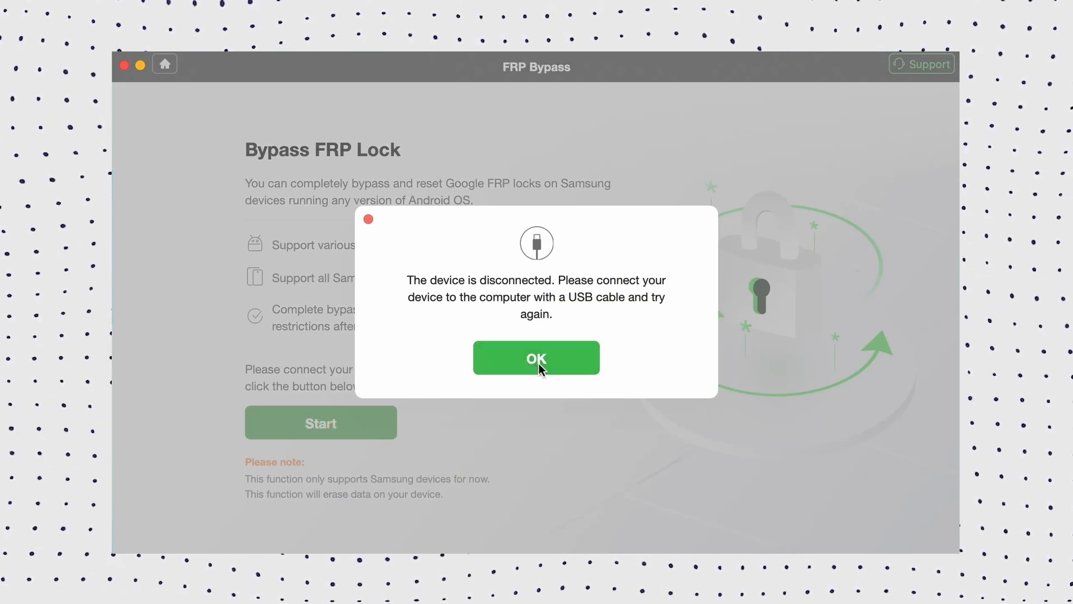
{"action": "left_click", "coordinate": [536, 358]}
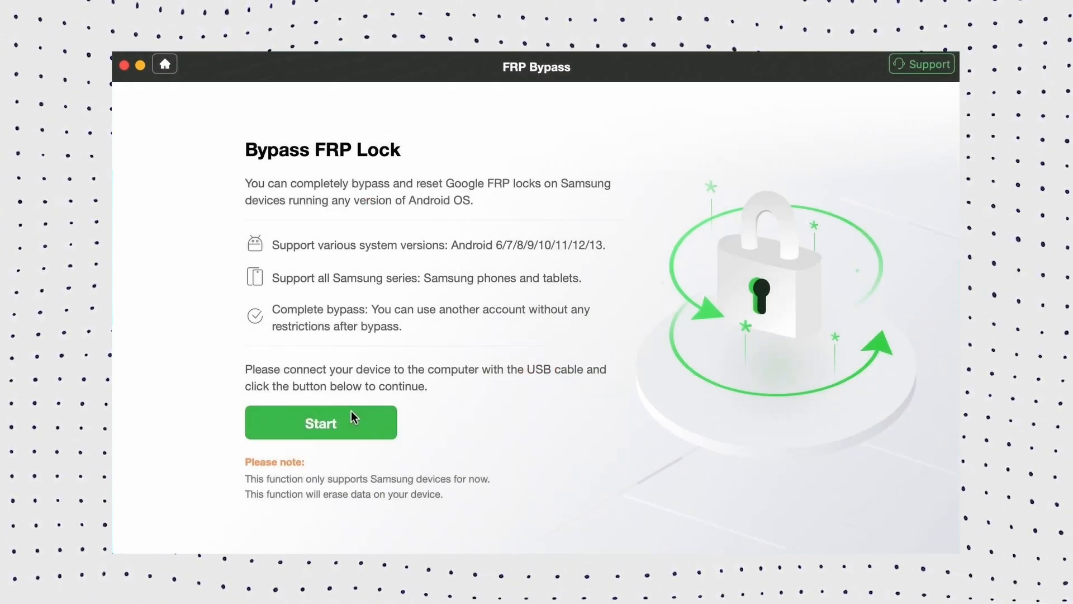
{"action": "left_click", "coordinate": [320, 422]}
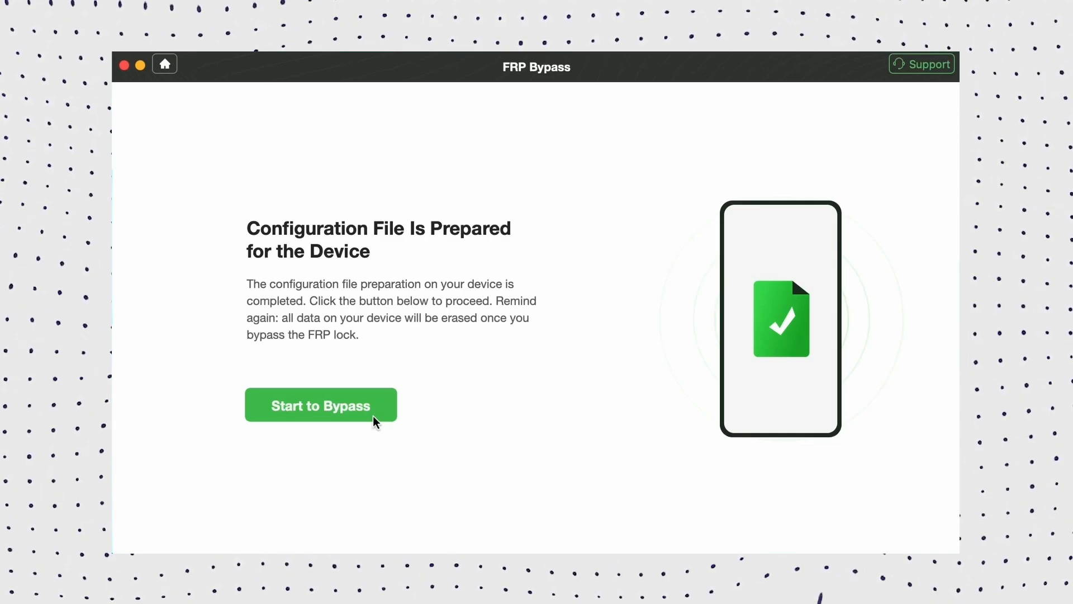
Continue past the recovery-mode instructions and choose Android OS 11/12/13 as the system version
{"action": "left_click", "coordinate": [321, 405]}
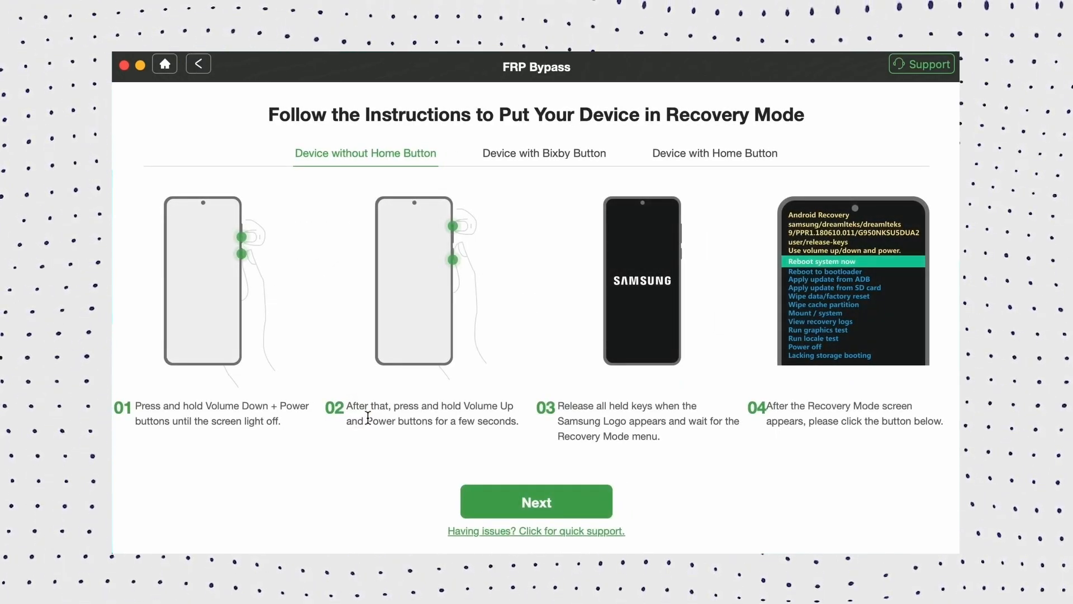
{"action": "left_click", "coordinate": [535, 501]}
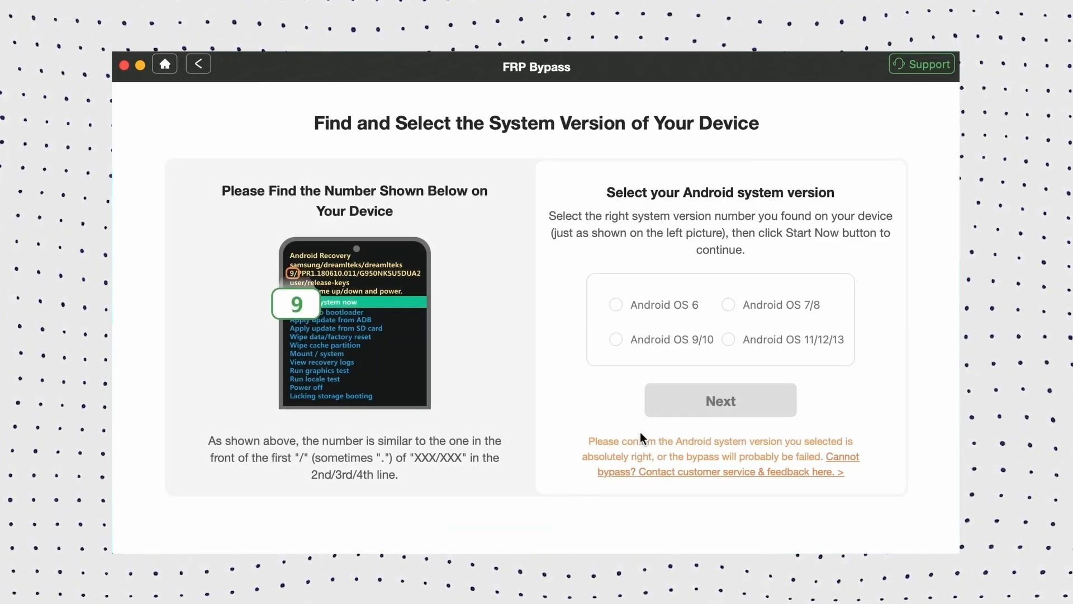
{"action": "left_click", "coordinate": [728, 338]}
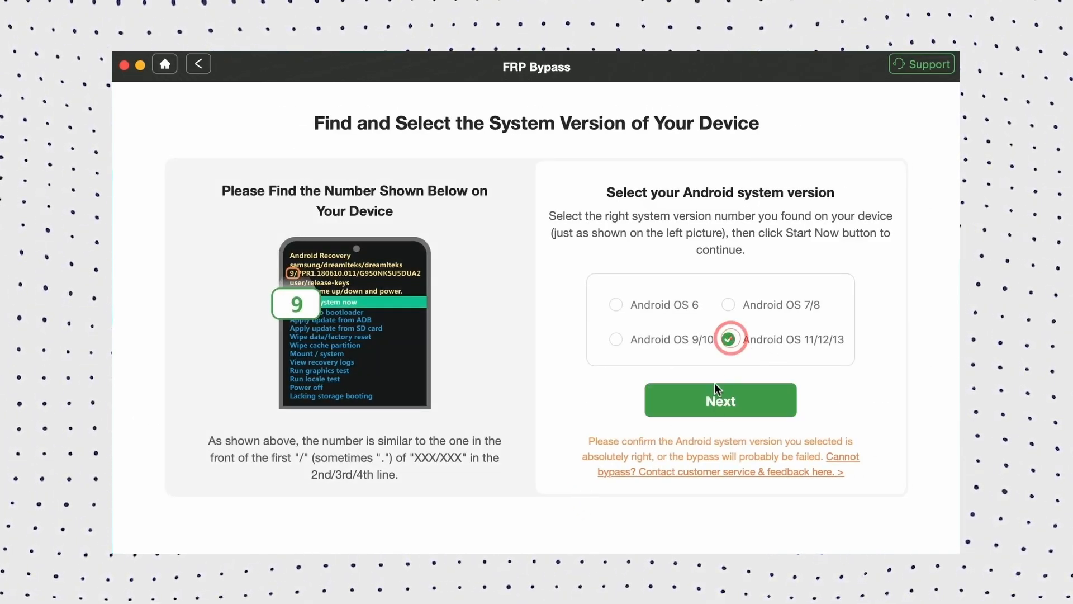
{"action": "left_click", "coordinate": [719, 400]}
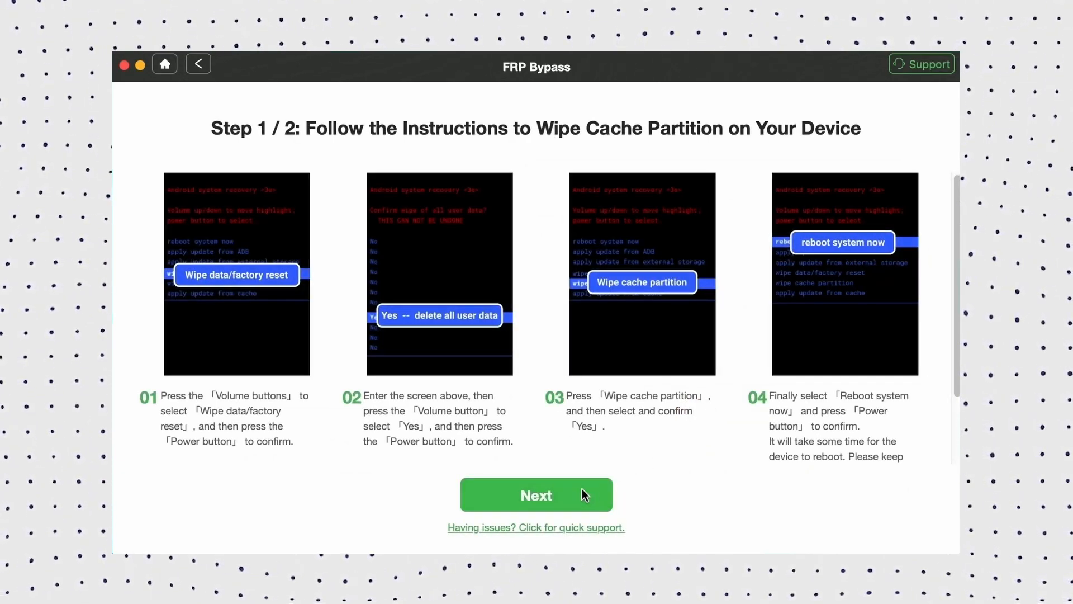
Reset from factory mode, confirm the factory-mode screen and USB debugging so the FRP bypass begins
{"action": "left_click", "coordinate": [535, 494]}
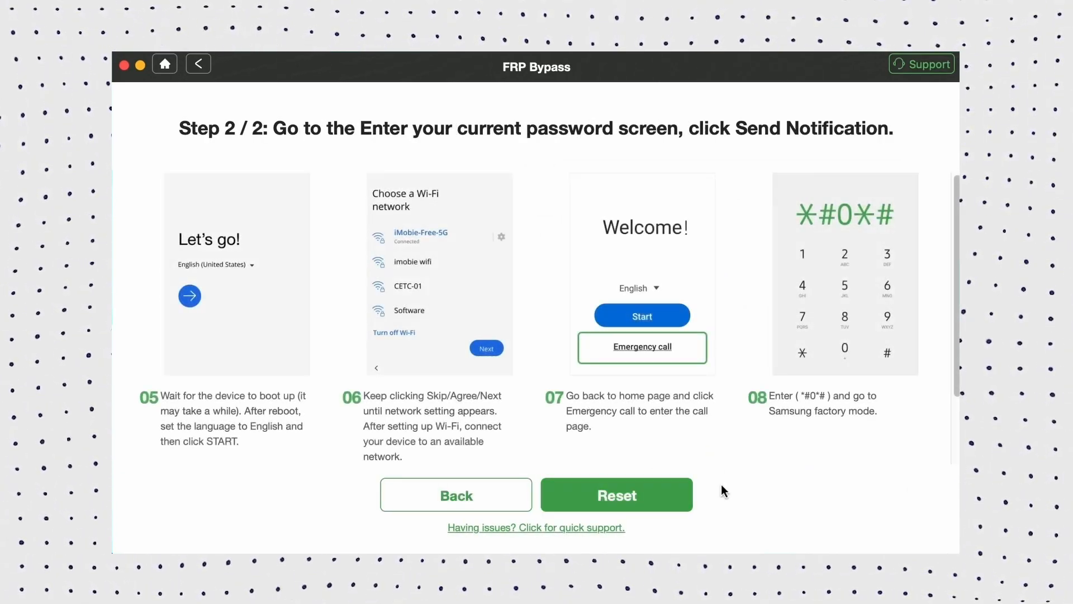
{"action": "left_click", "coordinate": [615, 494]}
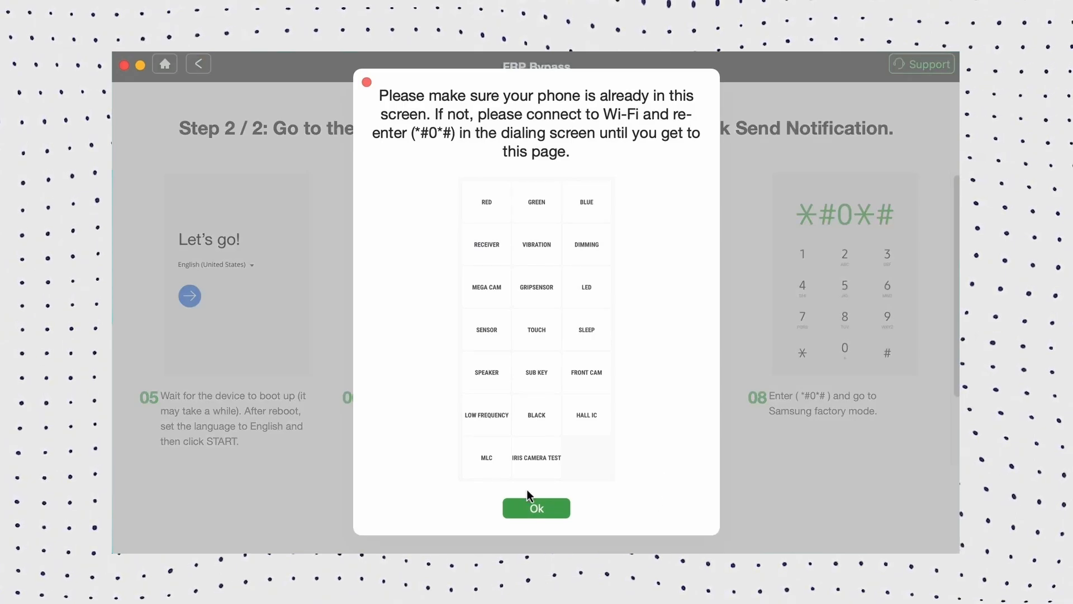
{"action": "left_click", "coordinate": [535, 507]}
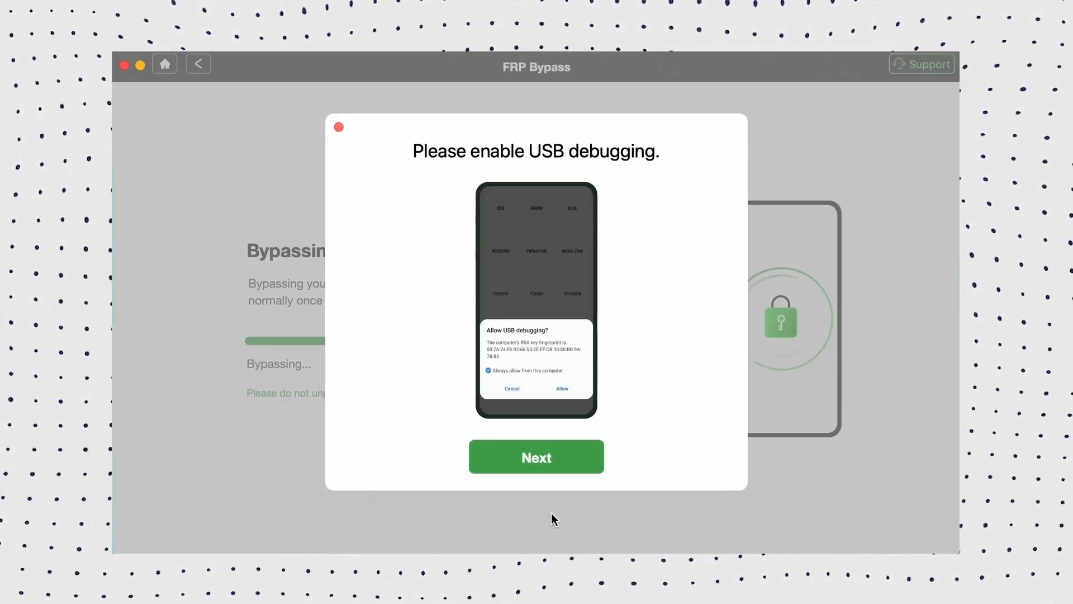
{"action": "left_click", "coordinate": [535, 456]}
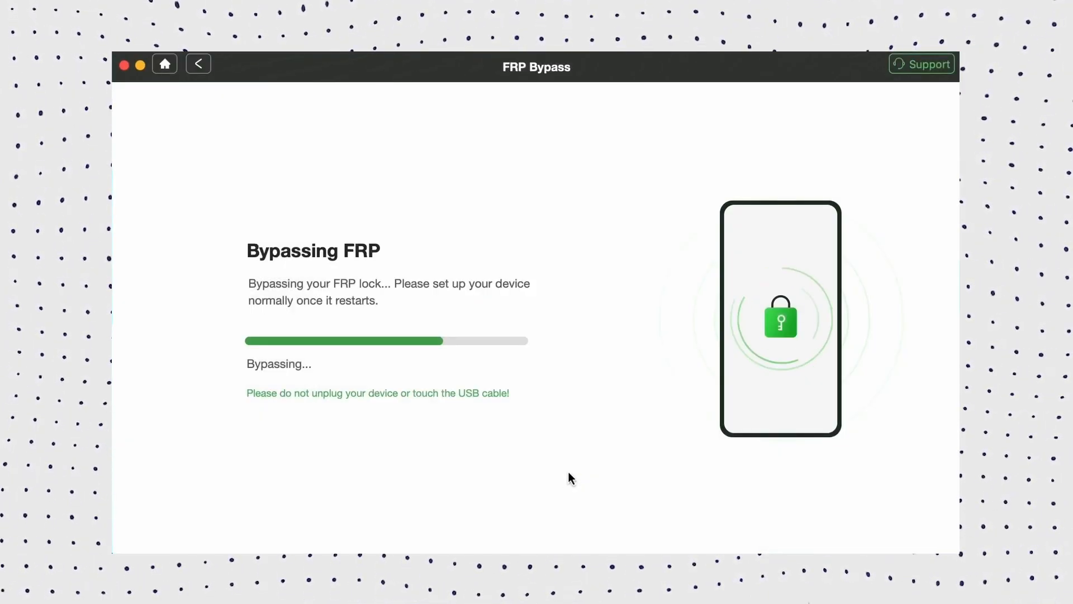